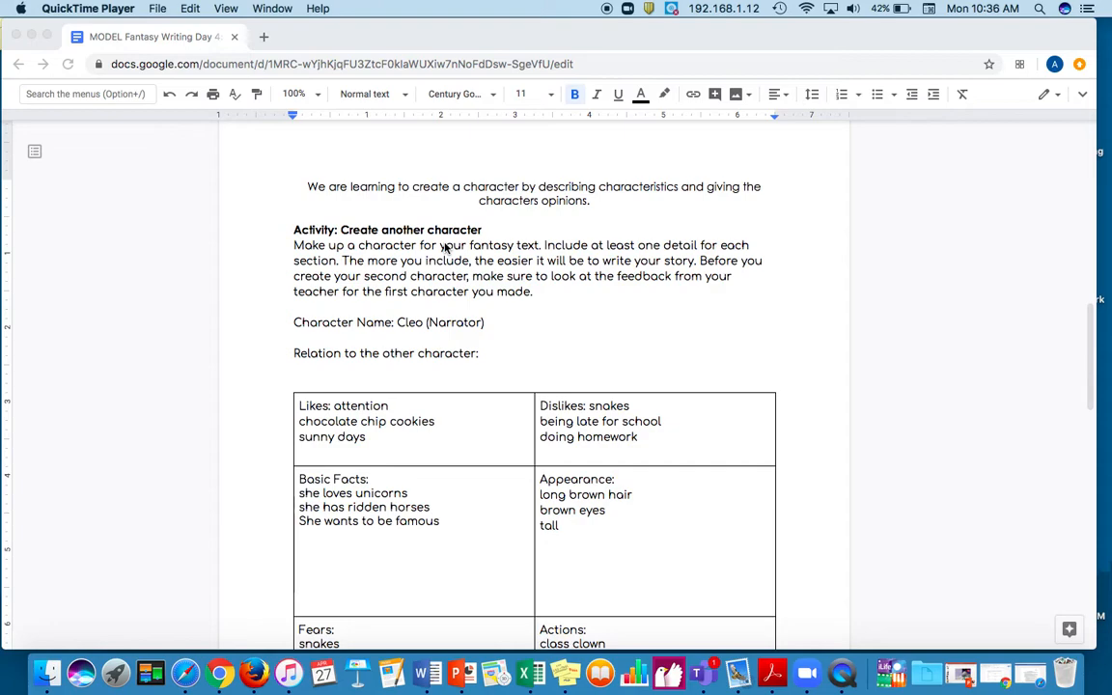
mouse_move(497, 235)
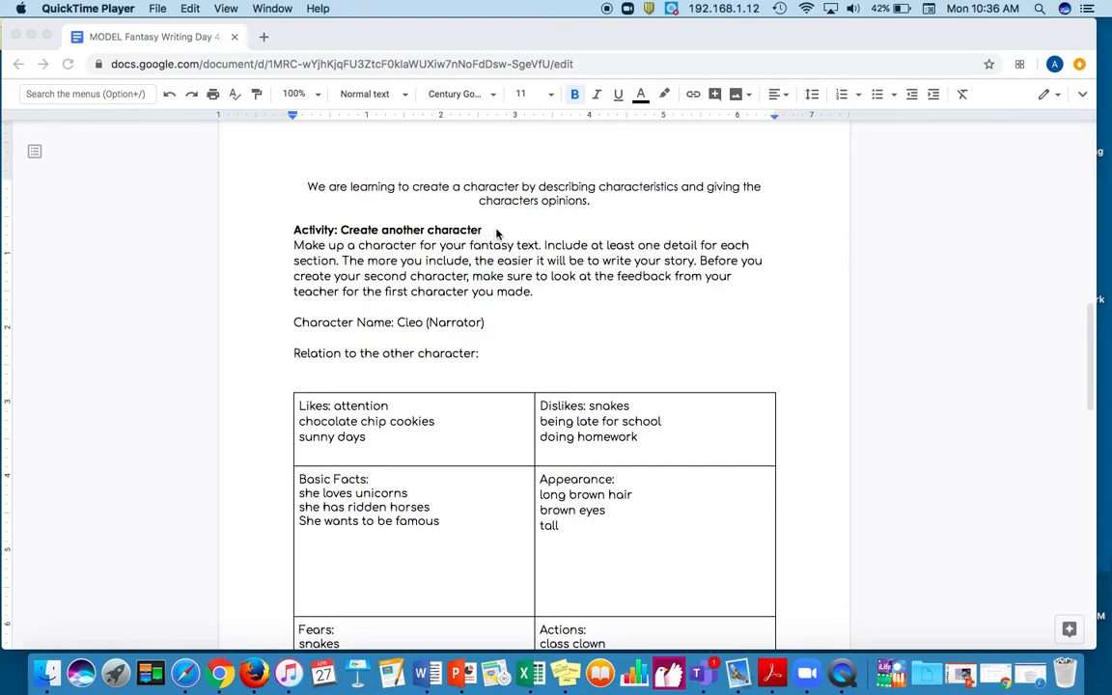
mouse_move(402, 384)
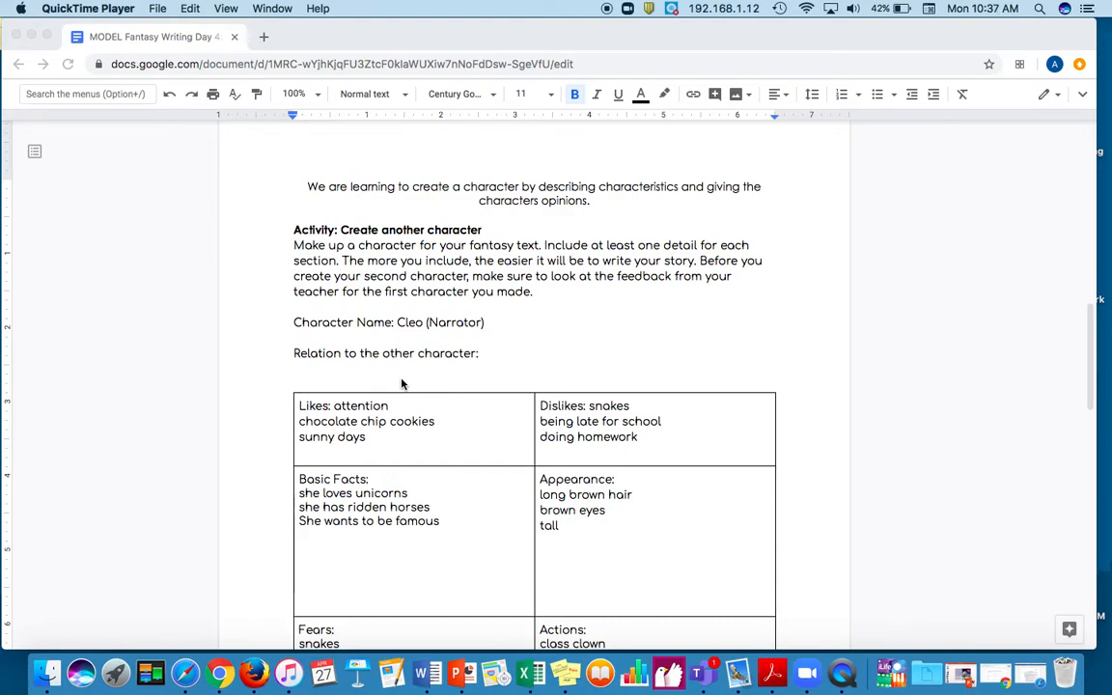
mouse_move(438, 266)
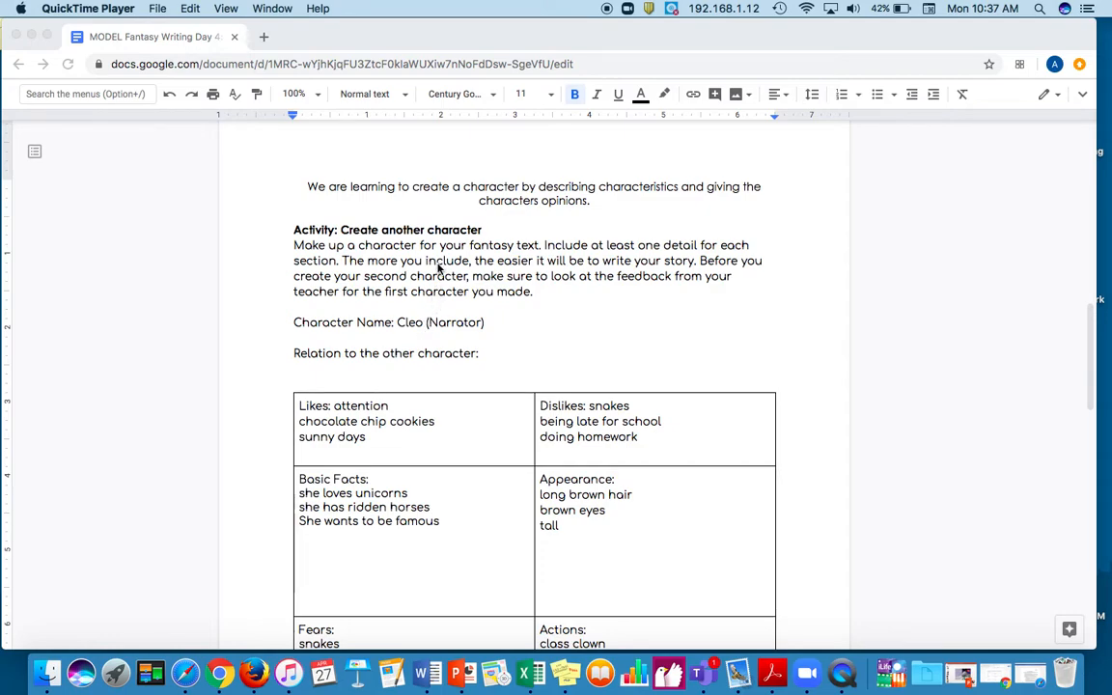
mouse_move(463, 442)
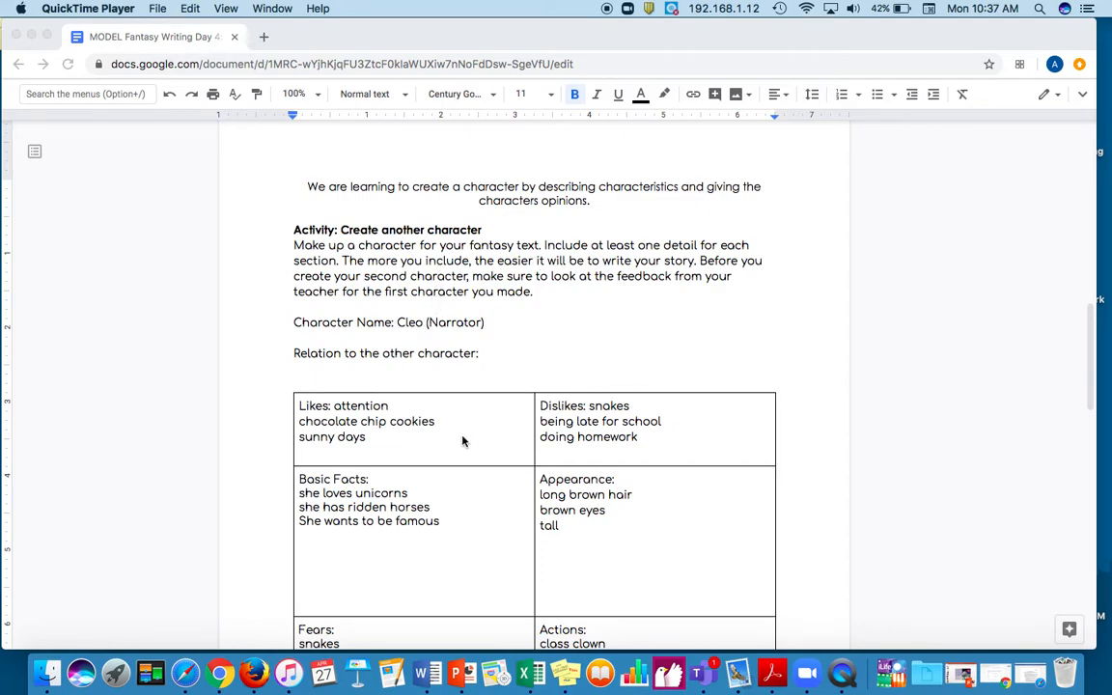
mouse_move(512, 493)
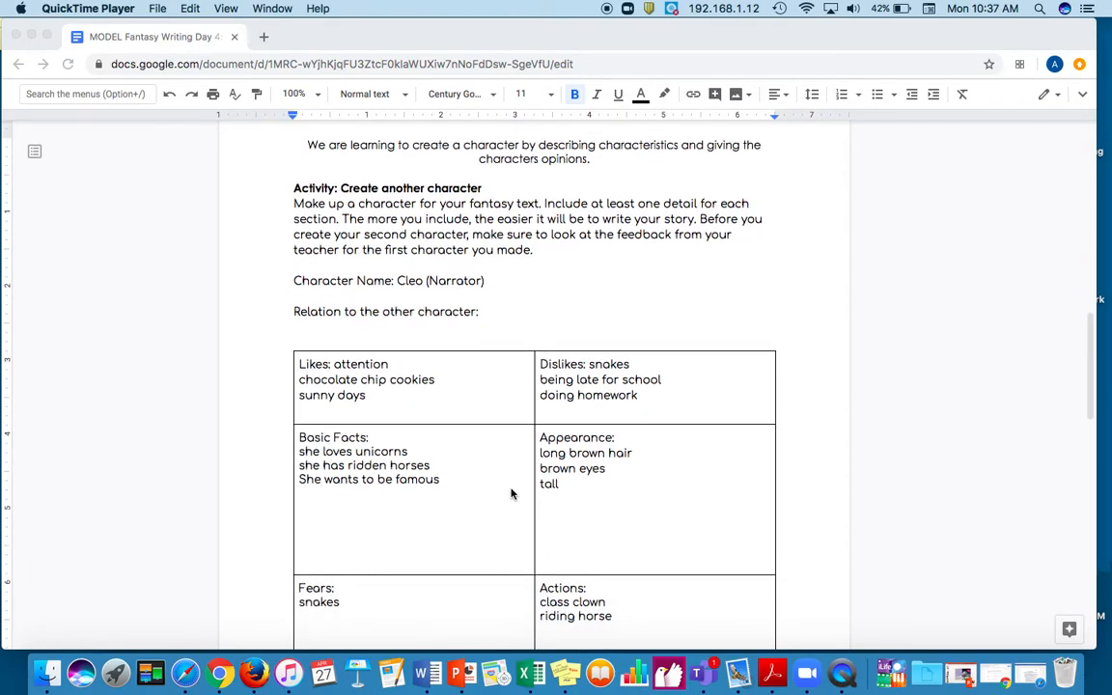
- Enter 'helper/sidekick' after the 'Relation to the other character:' label
scroll("down", 3)
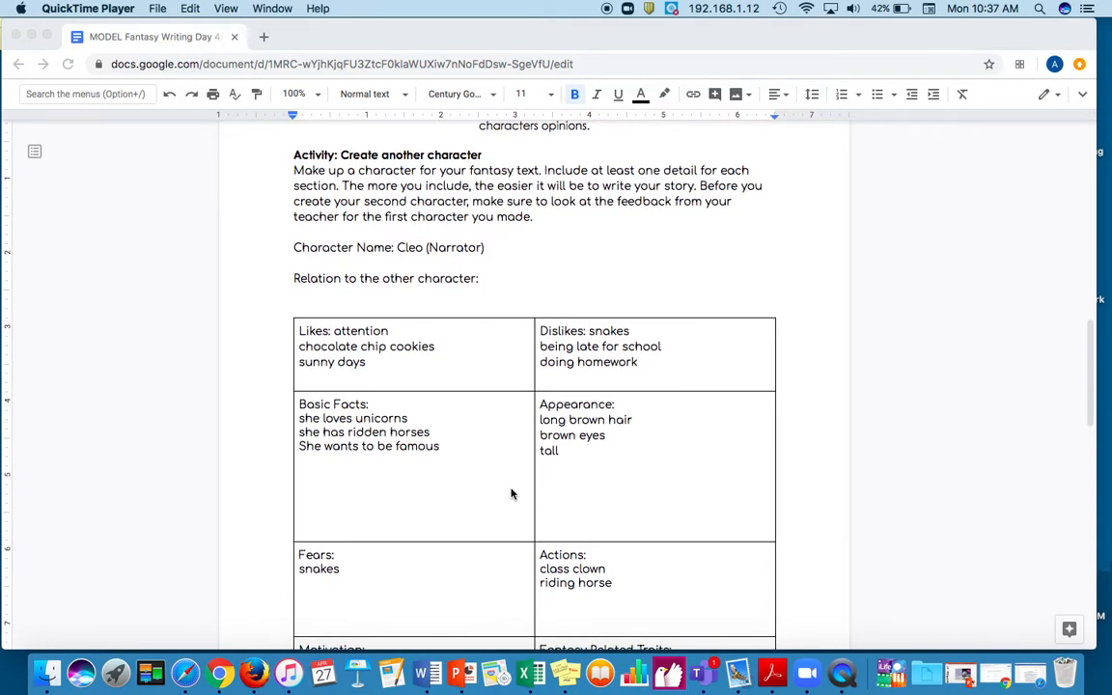
scroll("up", 3)
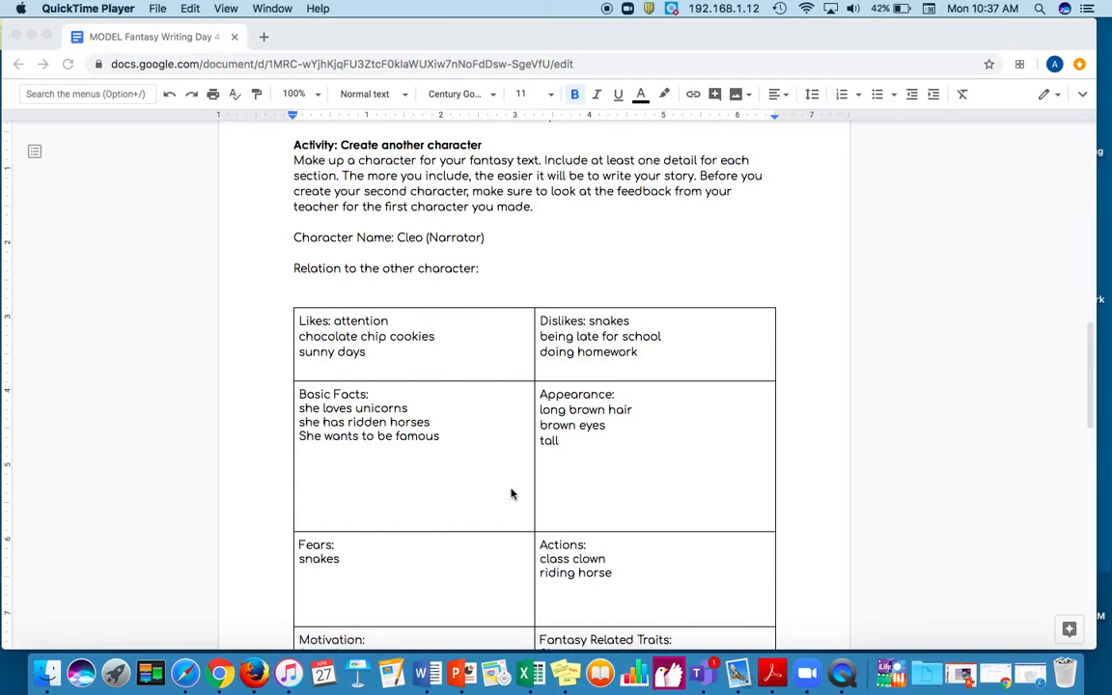
mouse_move(375, 252)
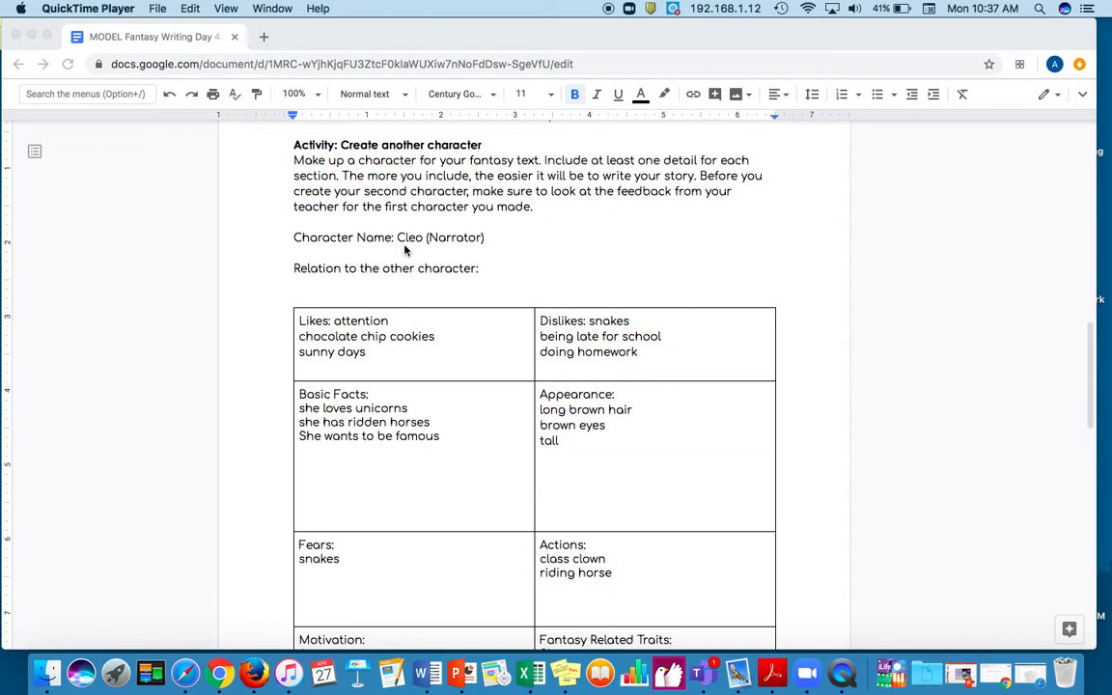
mouse_move(422, 252)
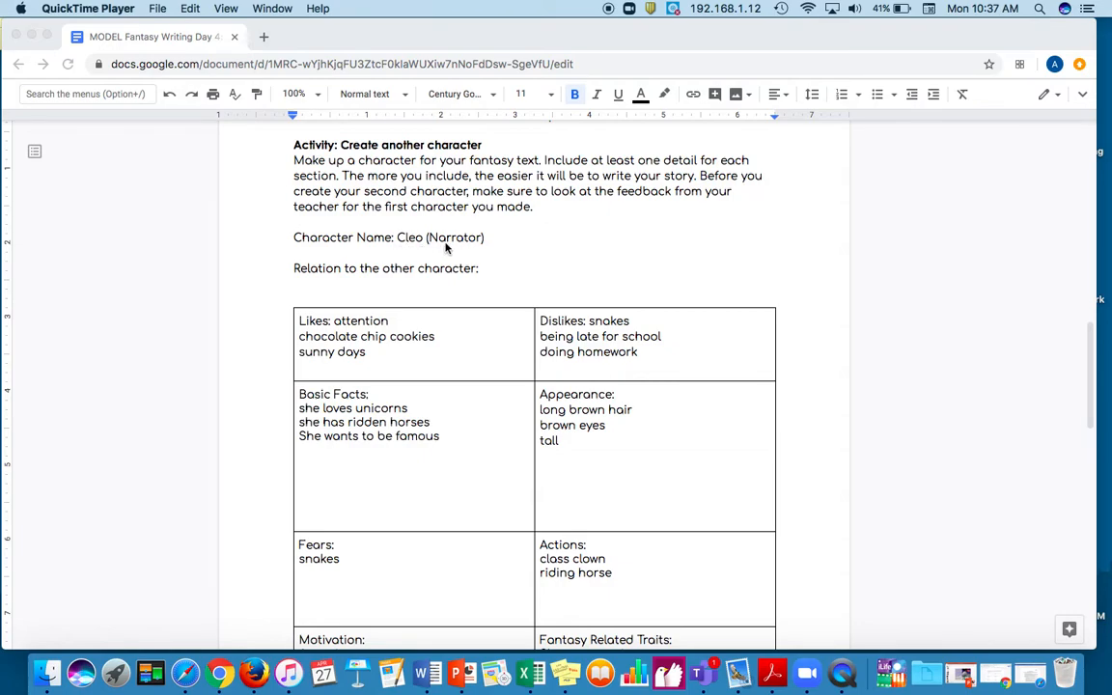
mouse_move(336, 279)
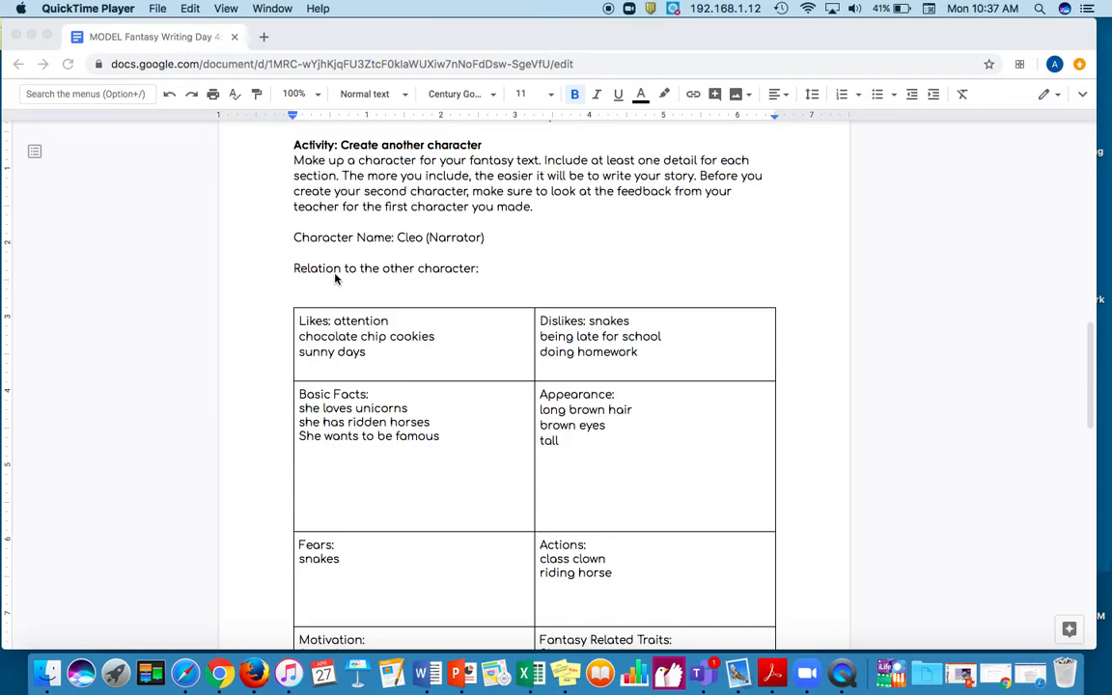
left_click(482, 269)
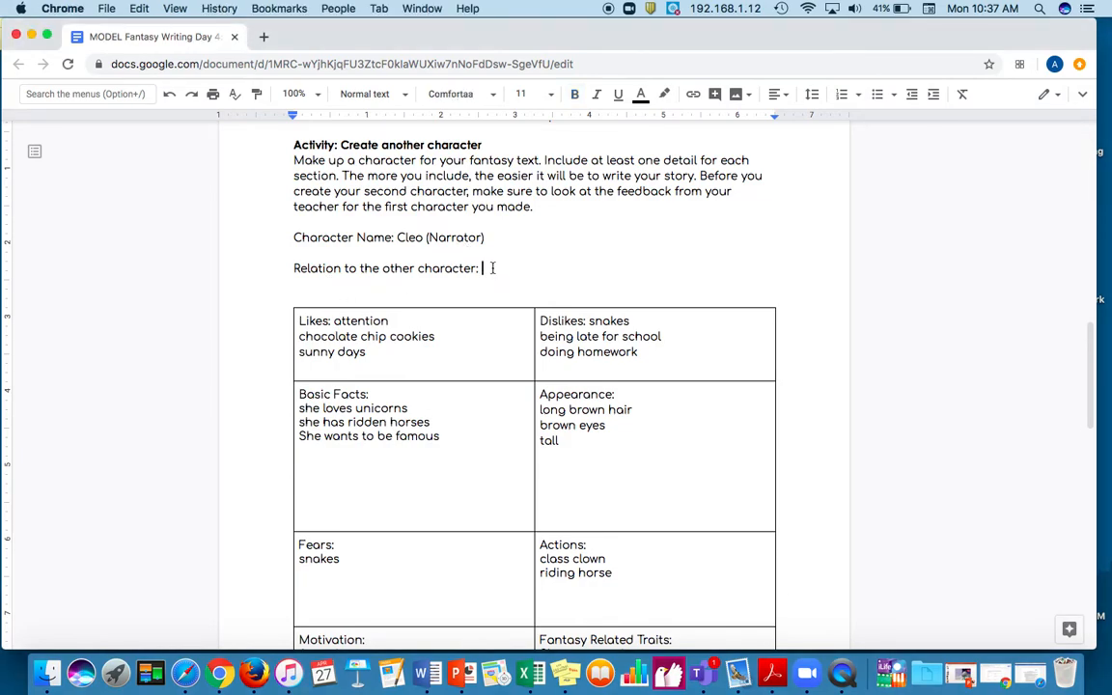
type("he")
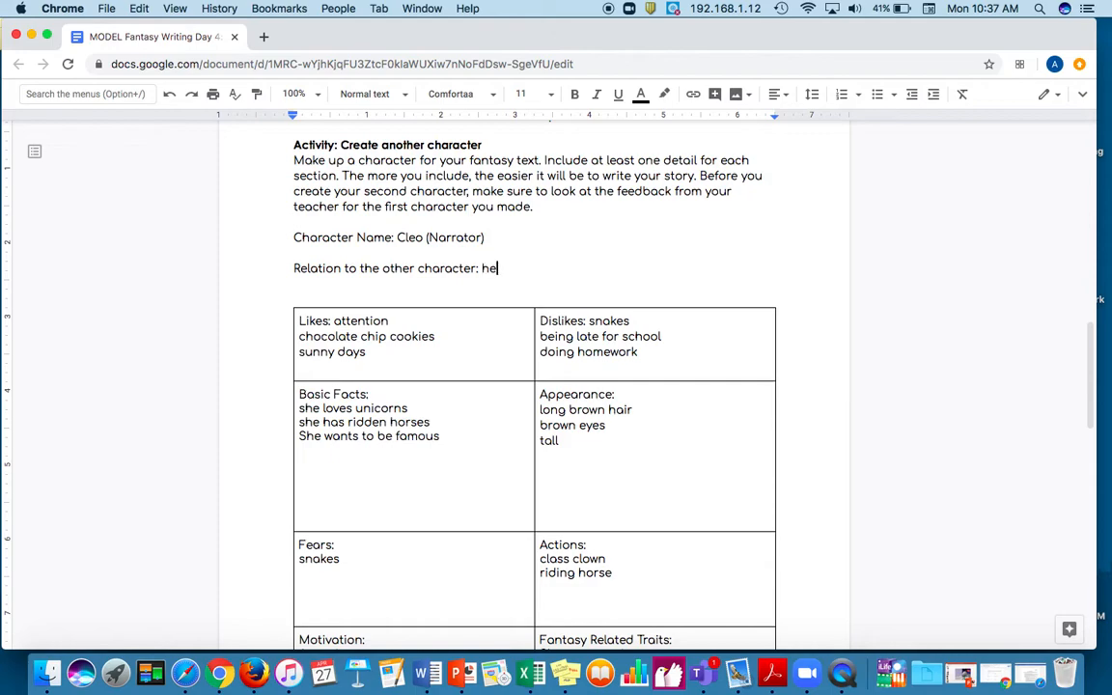
type("p")
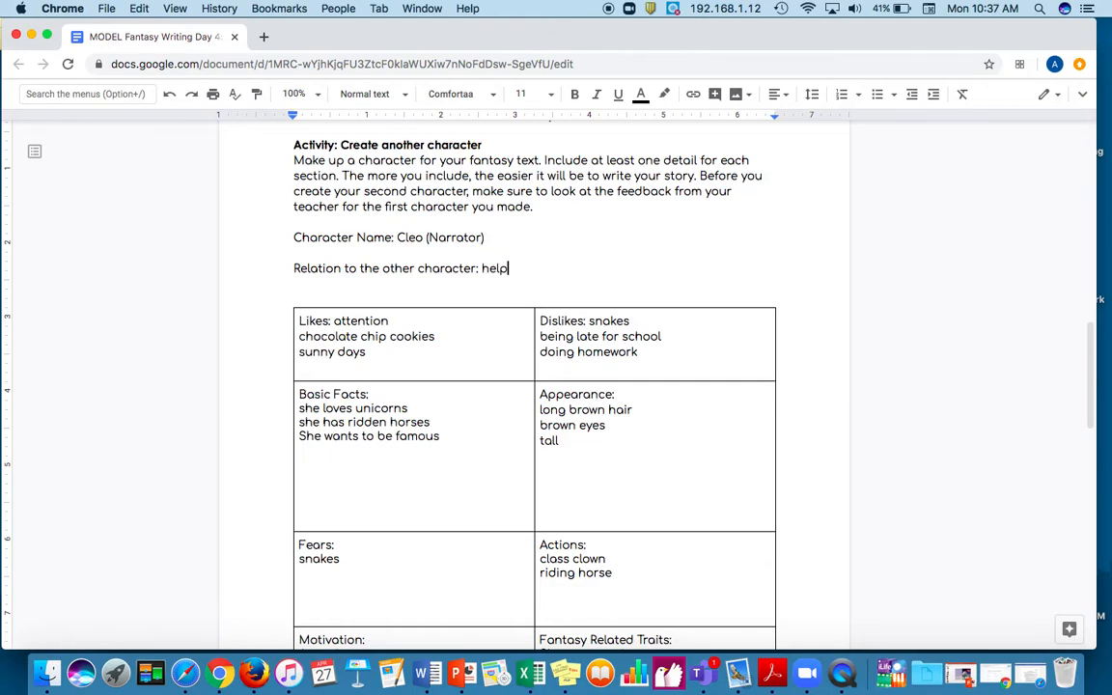
type("er/side")
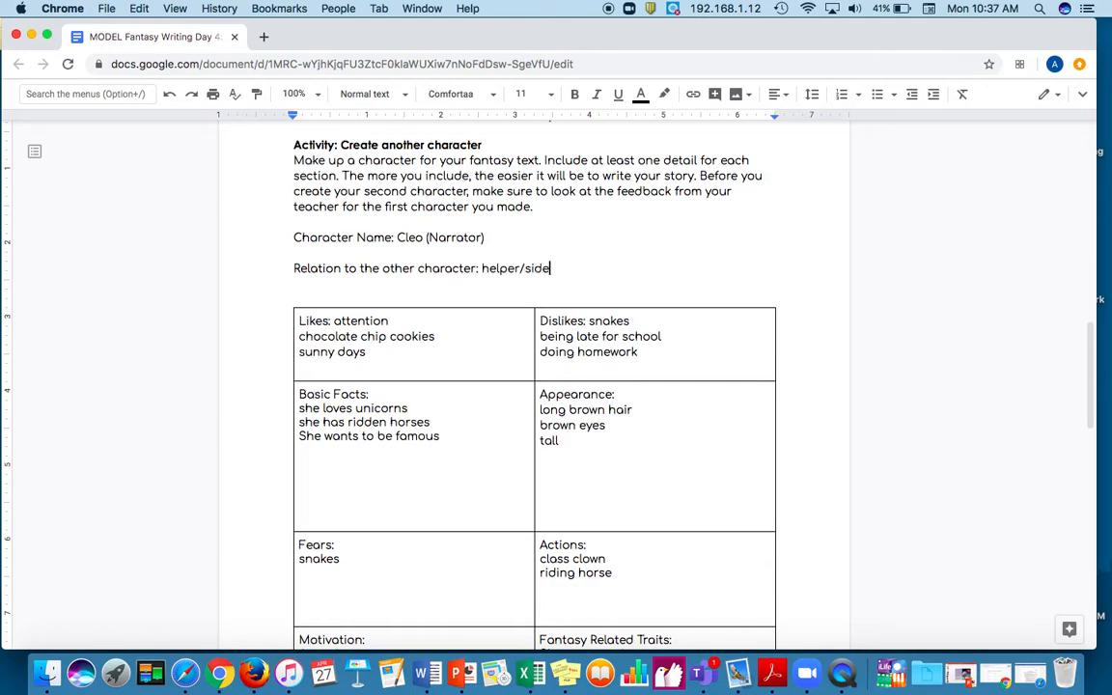
type("kick")
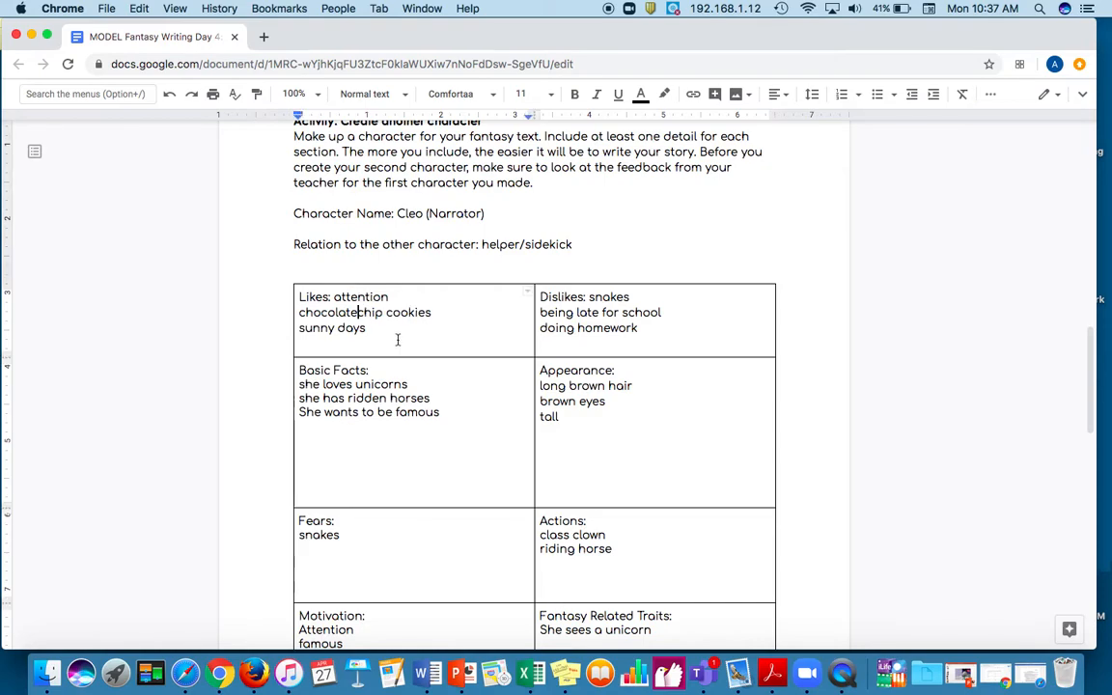
- Capitalize 'Chocolate' under likes, then scroll down to the Motivation cell
type("Chocolate")
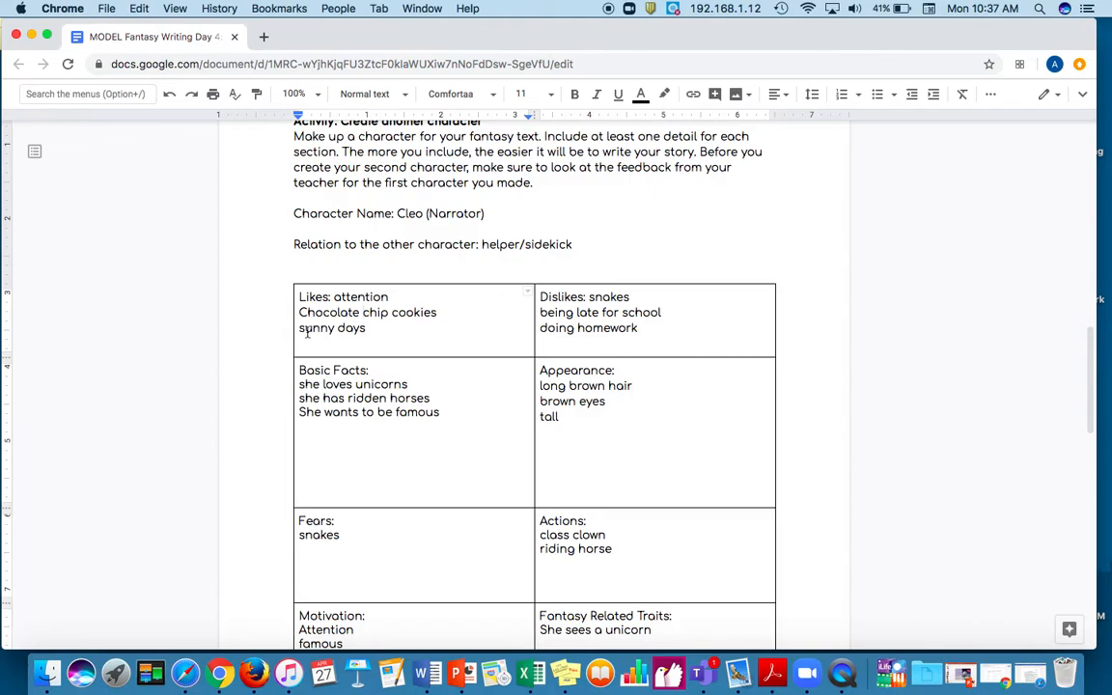
mouse_move(603, 296)
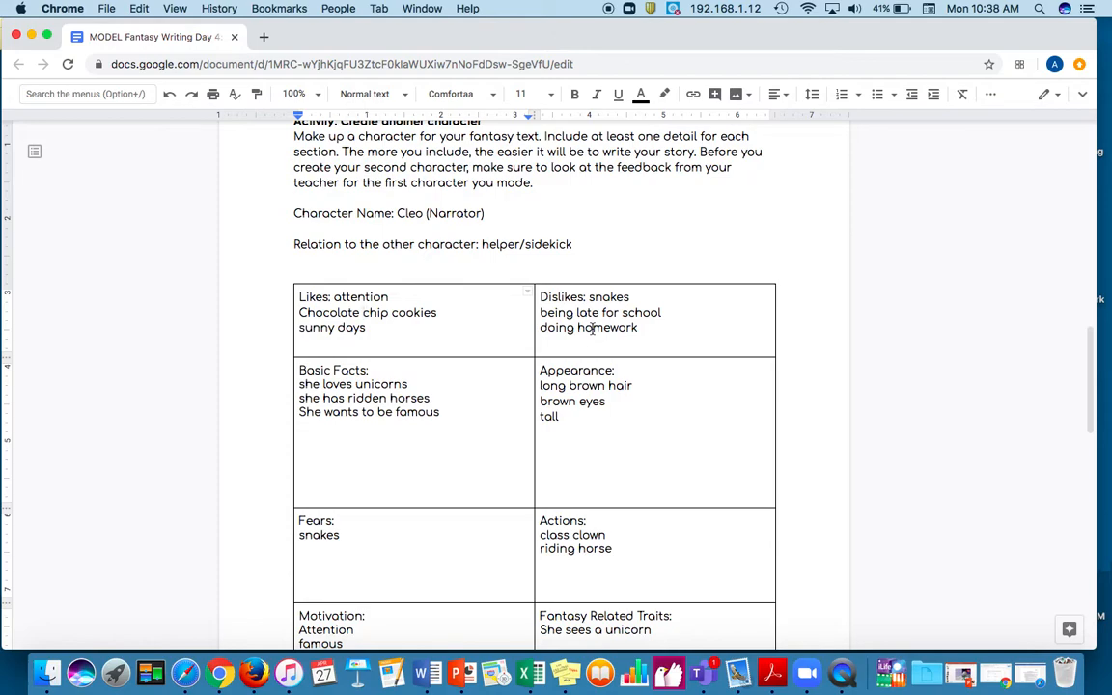
mouse_move(385, 291)
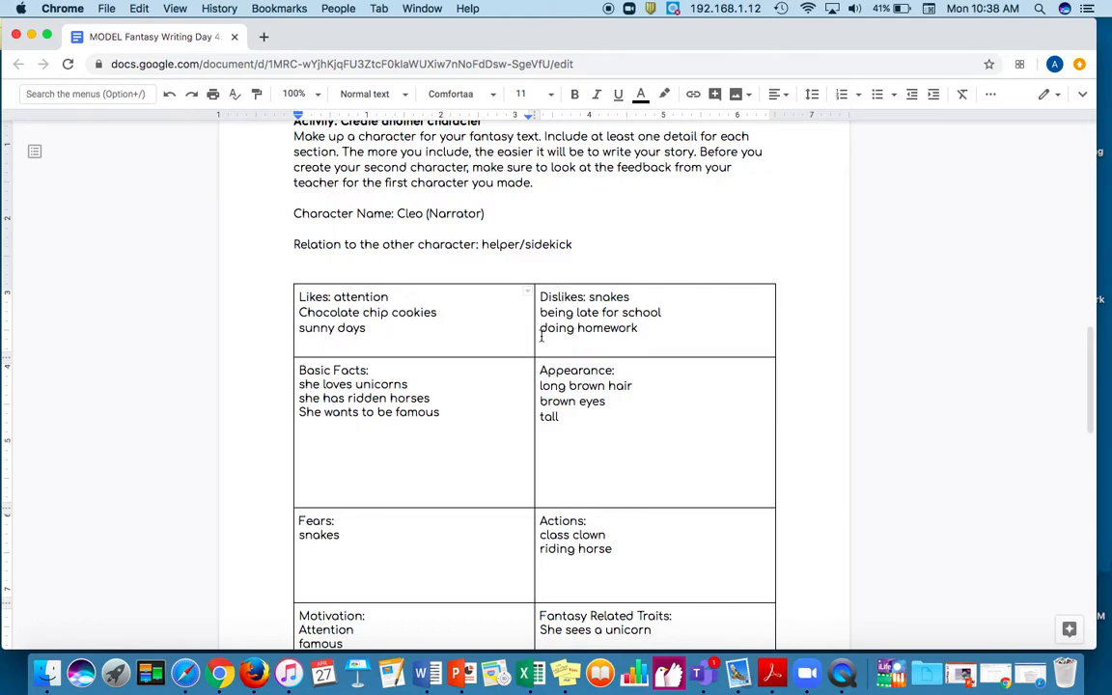
scroll("down", 3)
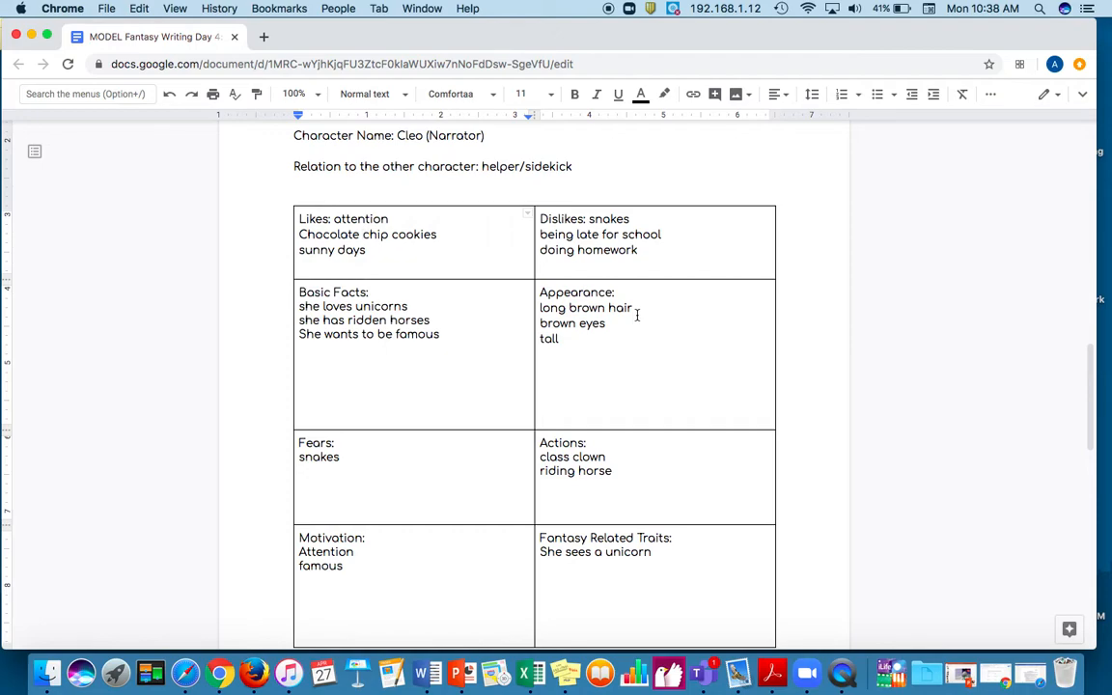
scroll("down", 3)
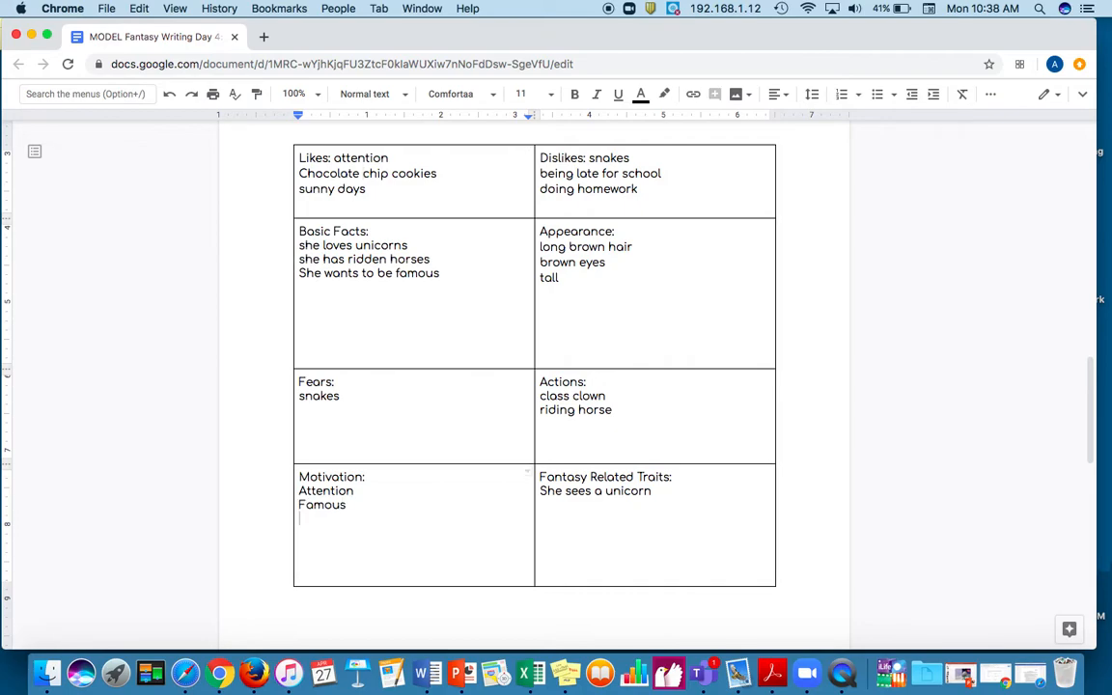
- Add 'Helpful' as the third motivation below Attention and Famous, then review the sheet
type("helpful")
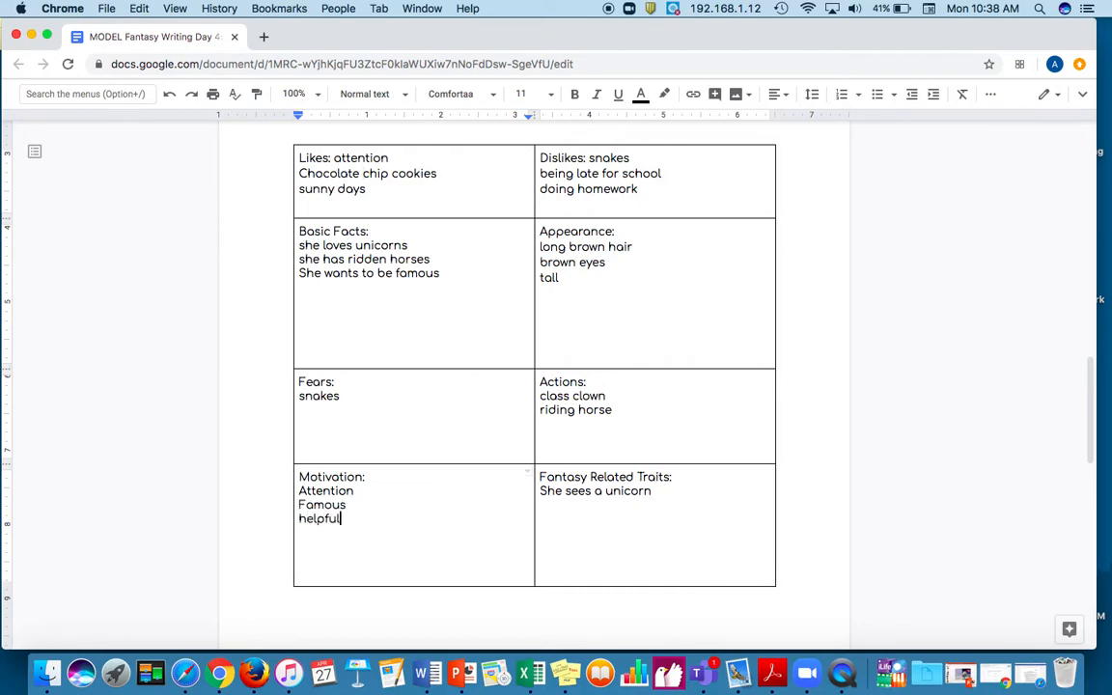
type("Helpful")
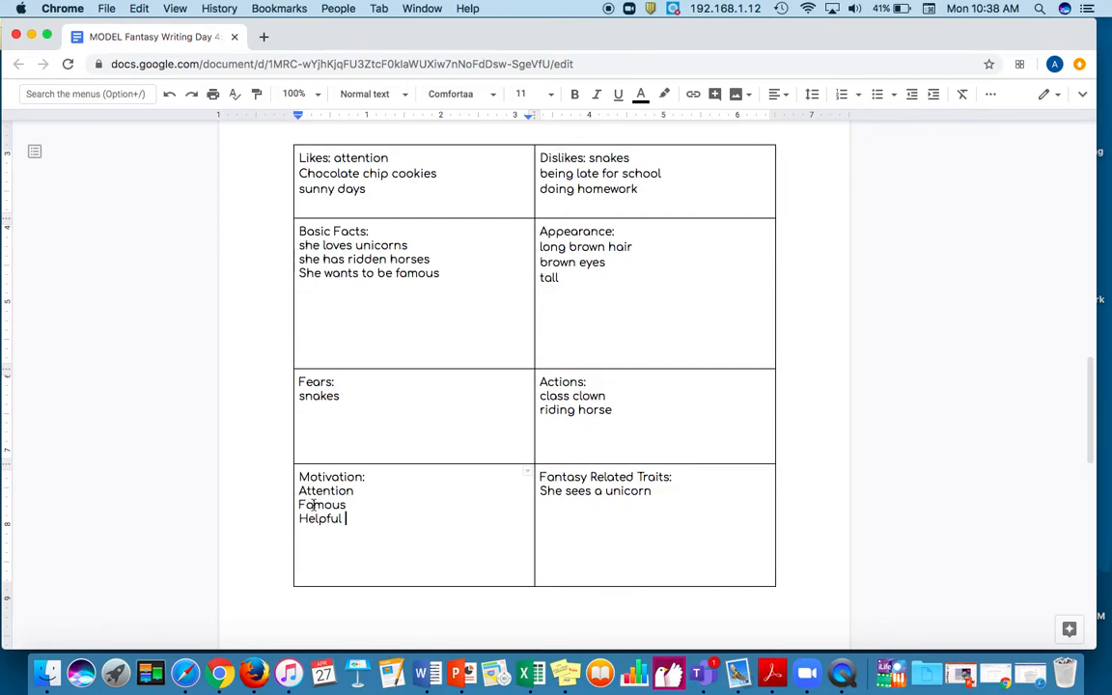
mouse_move(389, 485)
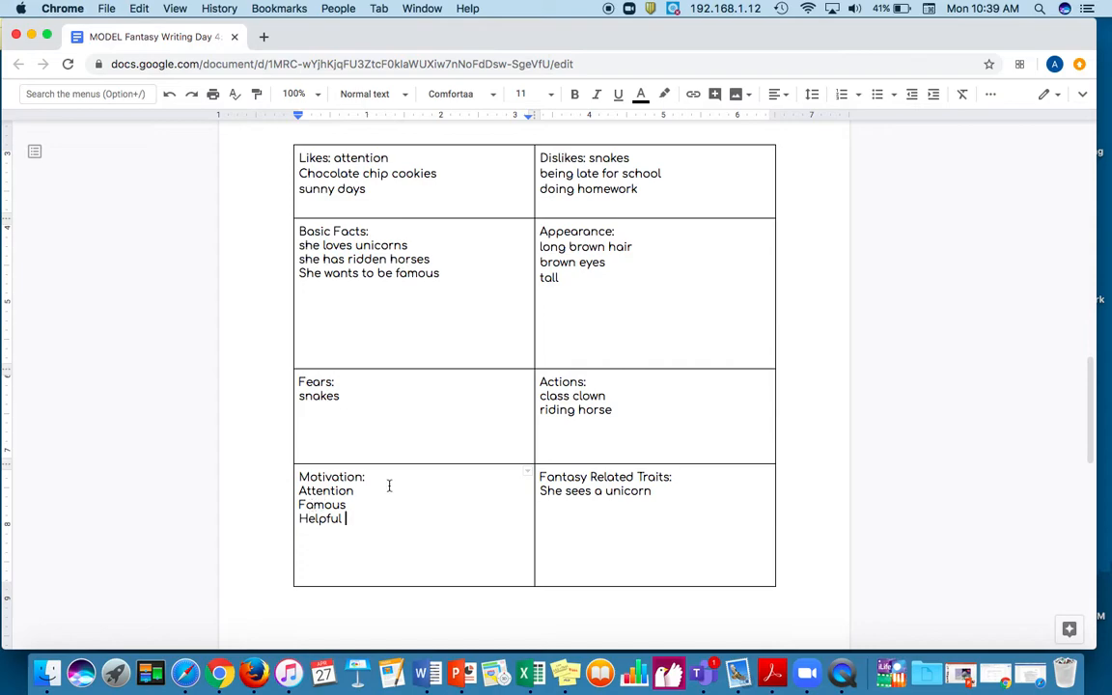
scroll("up", 3)
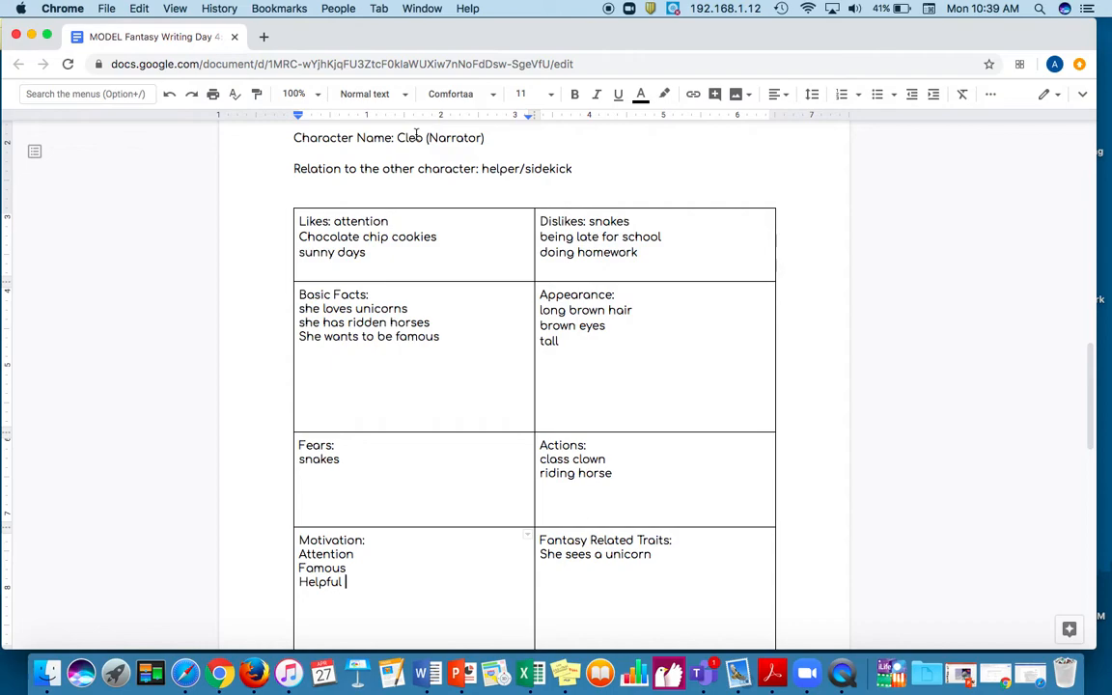
scroll("down", 3)
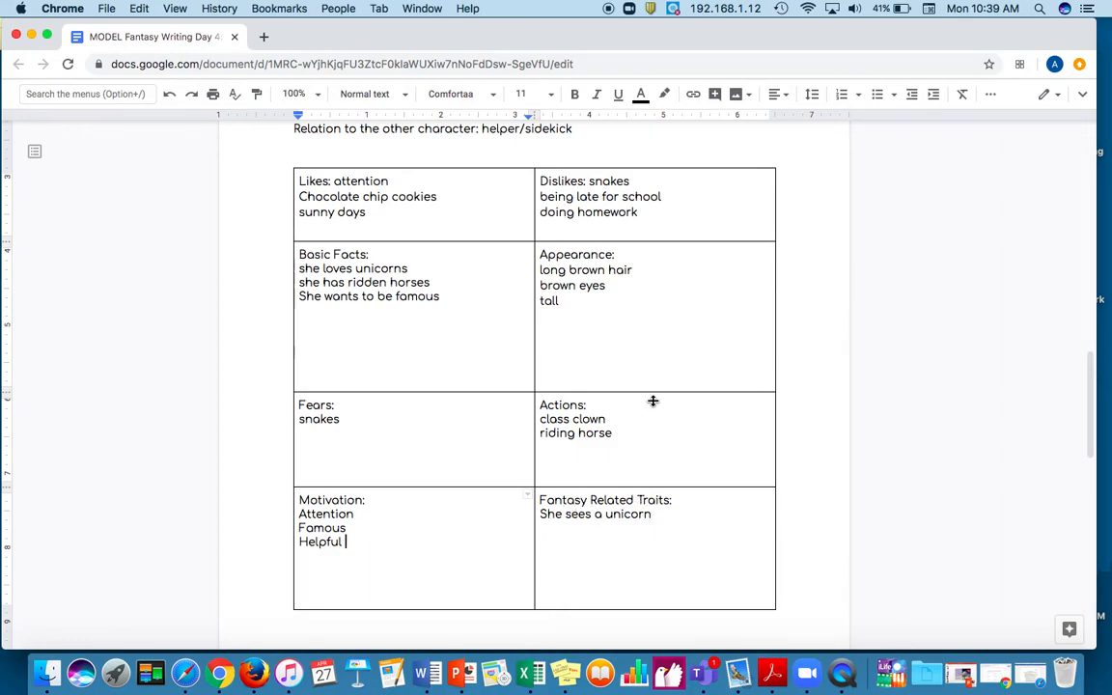
mouse_move(611, 519)
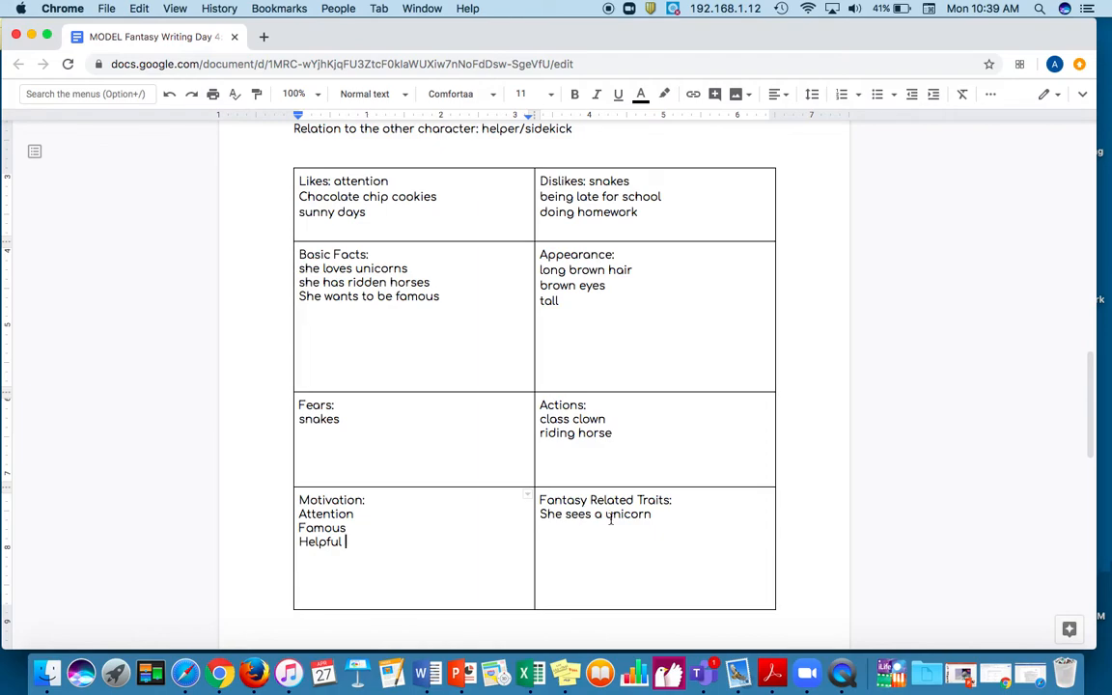
- Append ' and helps the unicorn' to 'She sees a unicorn' in Fantasy Related Traits
type("a")
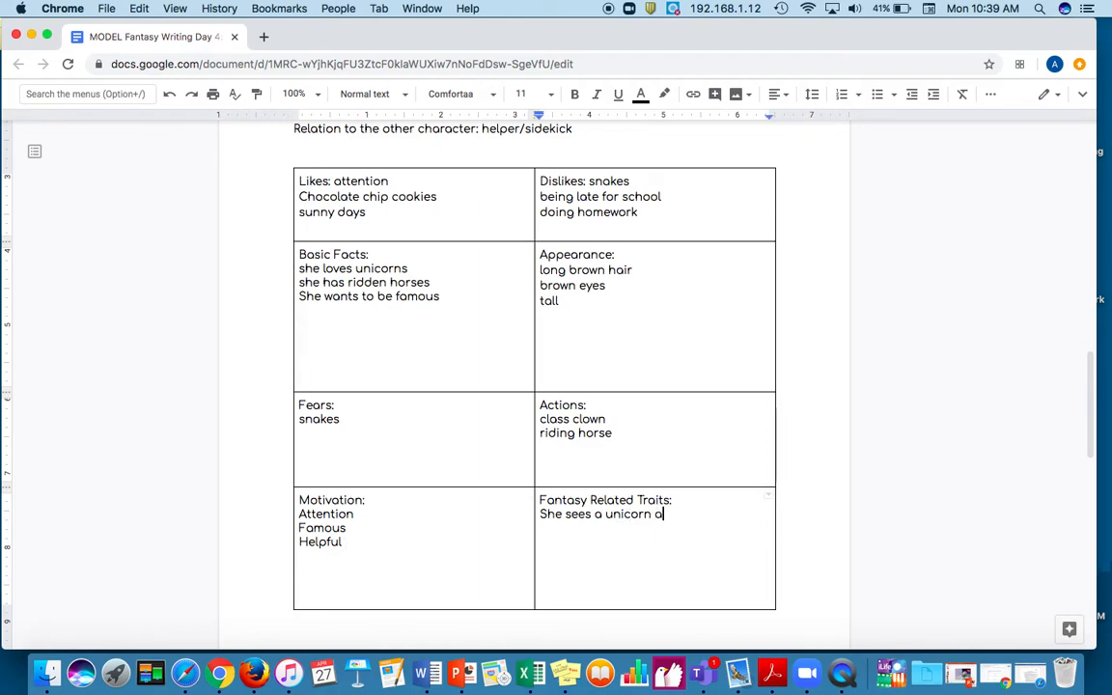
type("nd helps th")
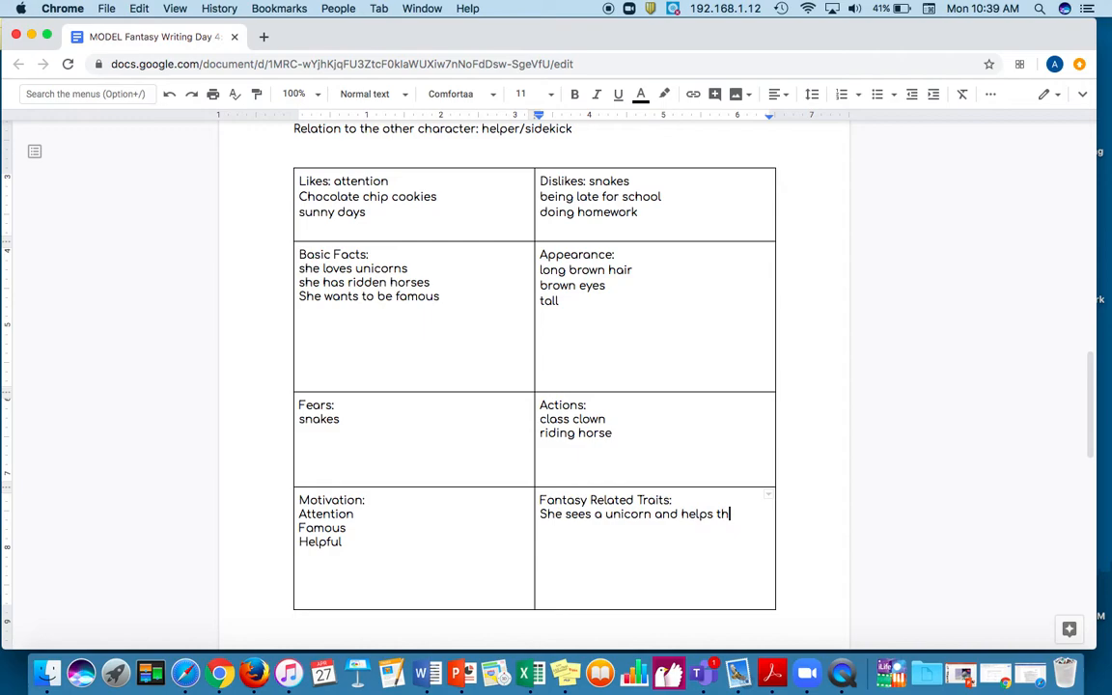
type("e unicorn")
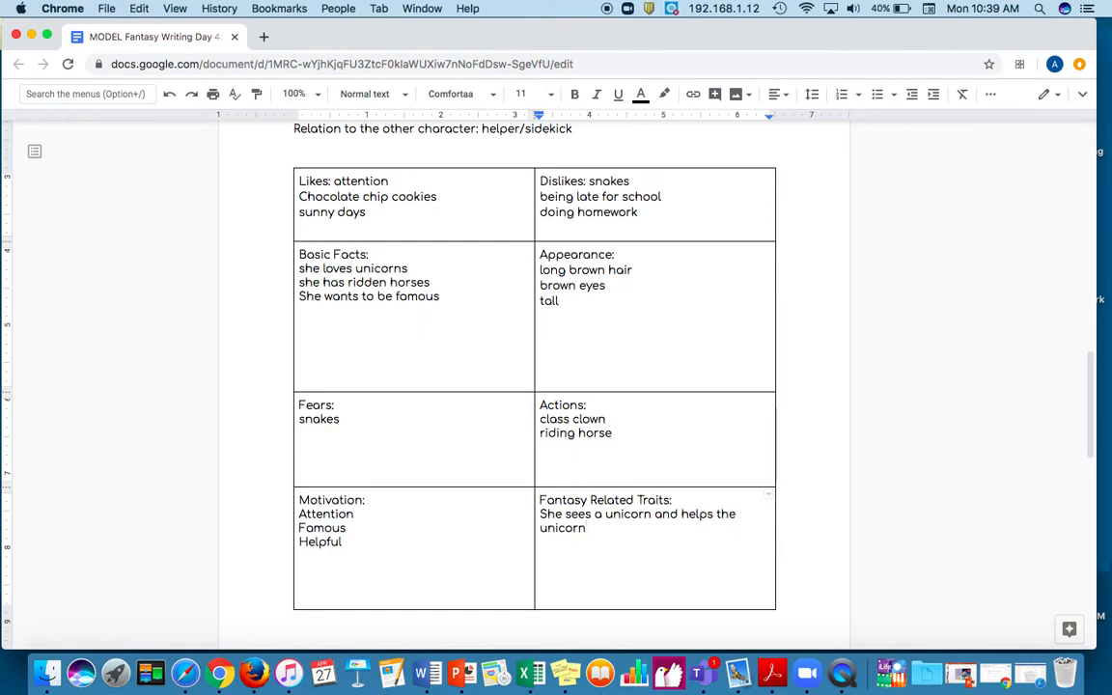
scroll("up", 3)
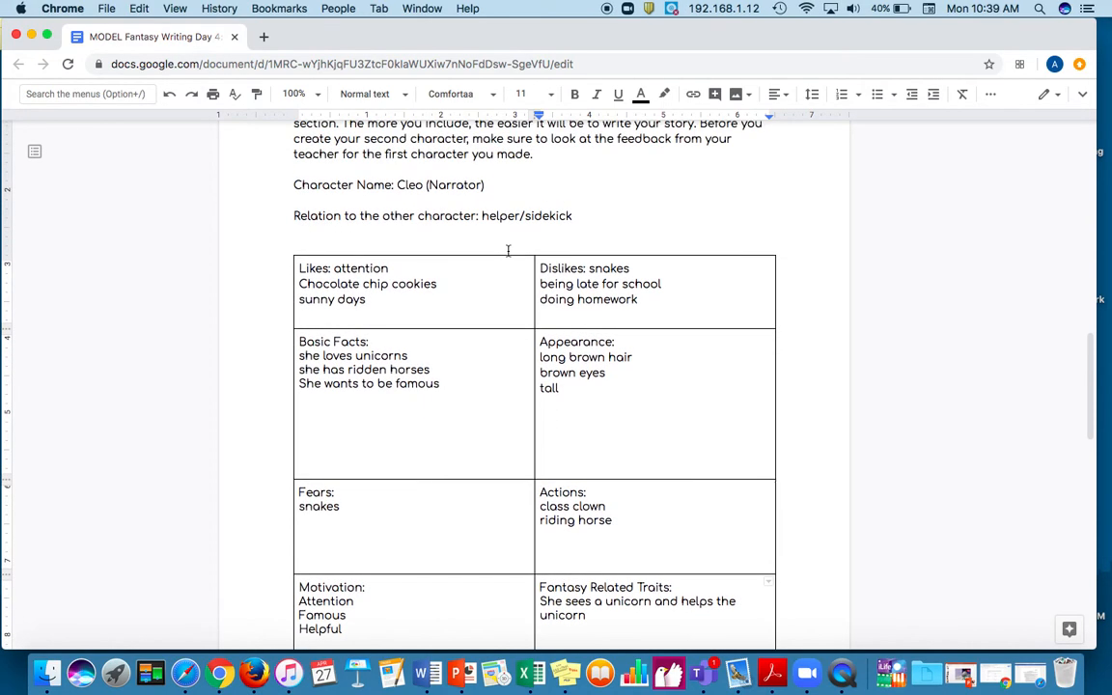
scroll("up", 3)
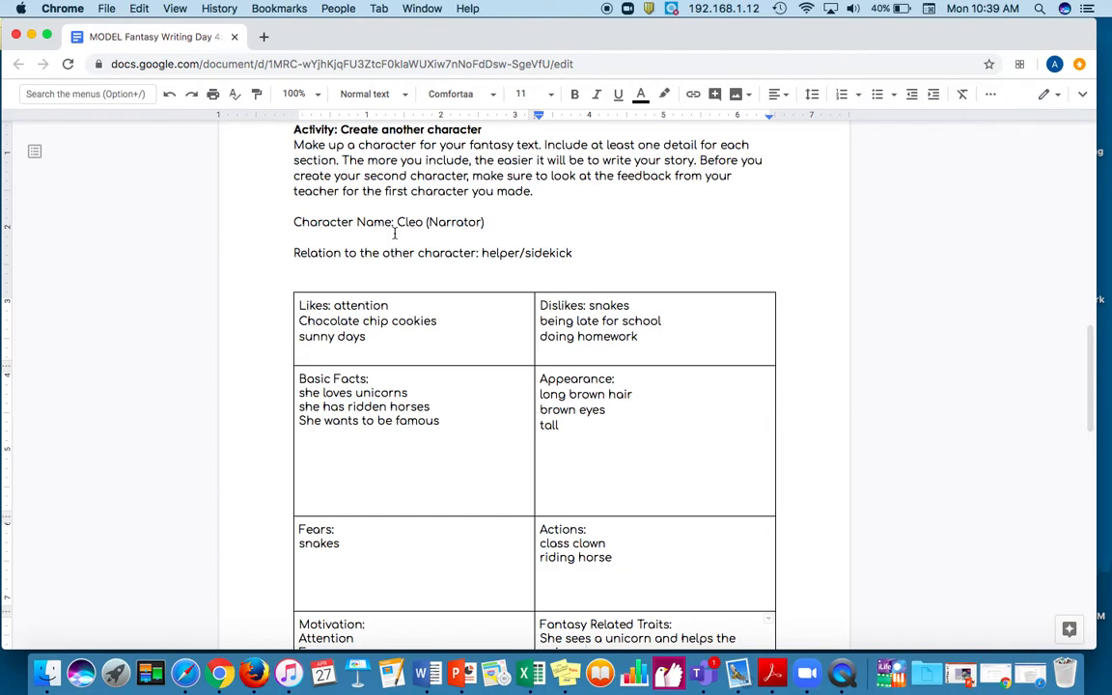
mouse_move(436, 293)
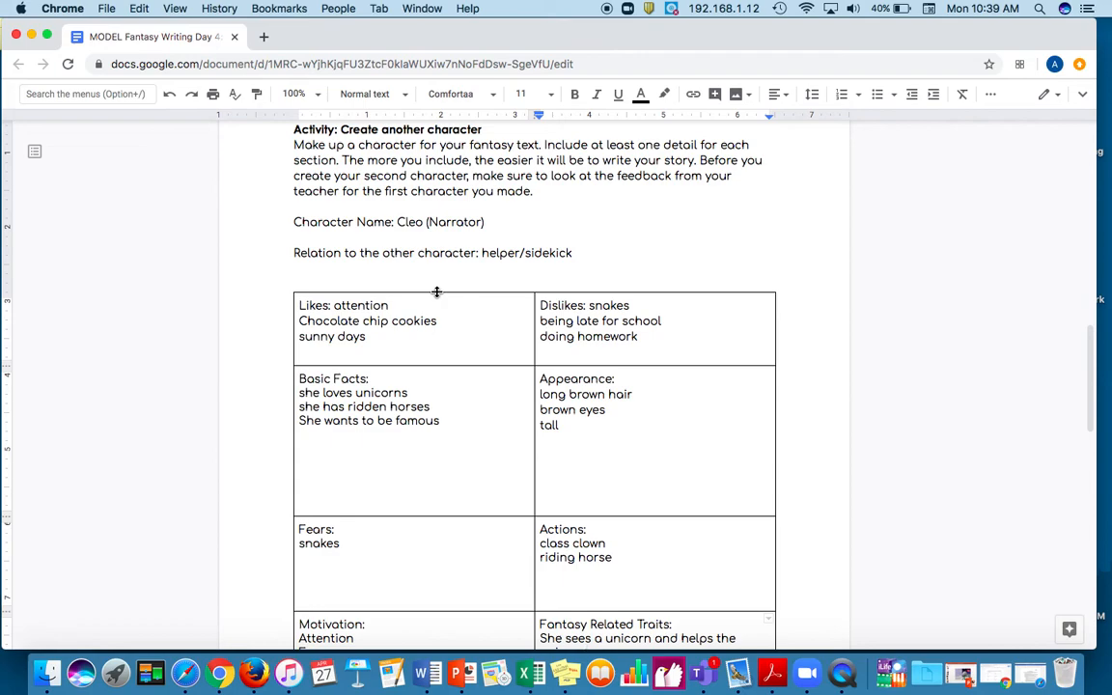
mouse_move(471, 353)
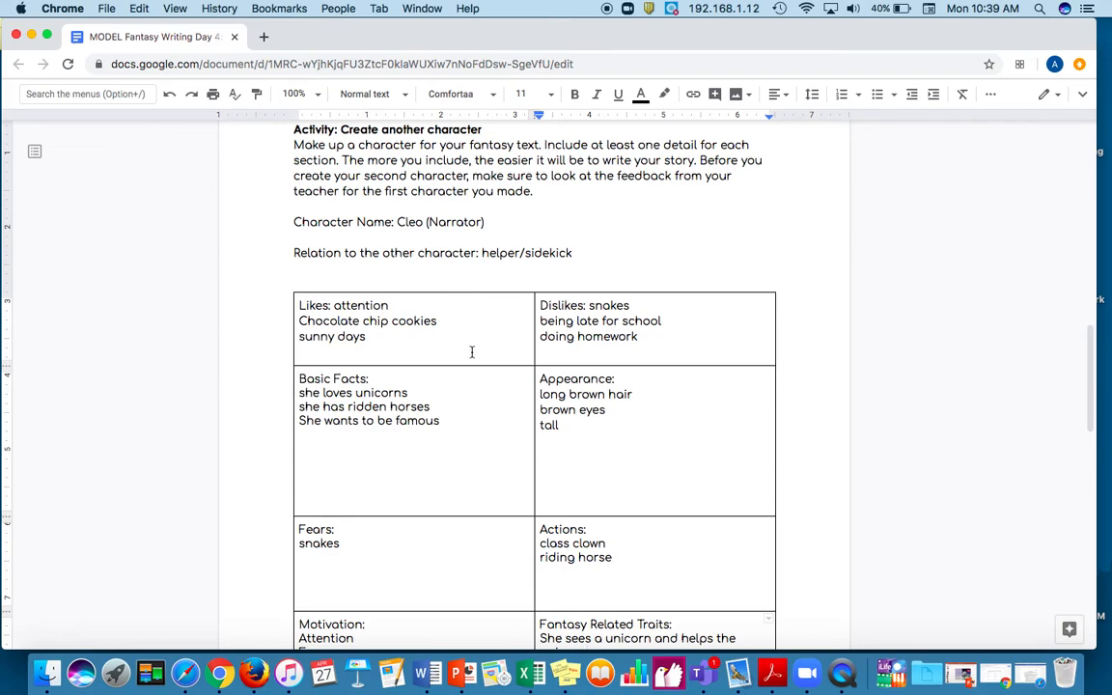
mouse_move(472, 253)
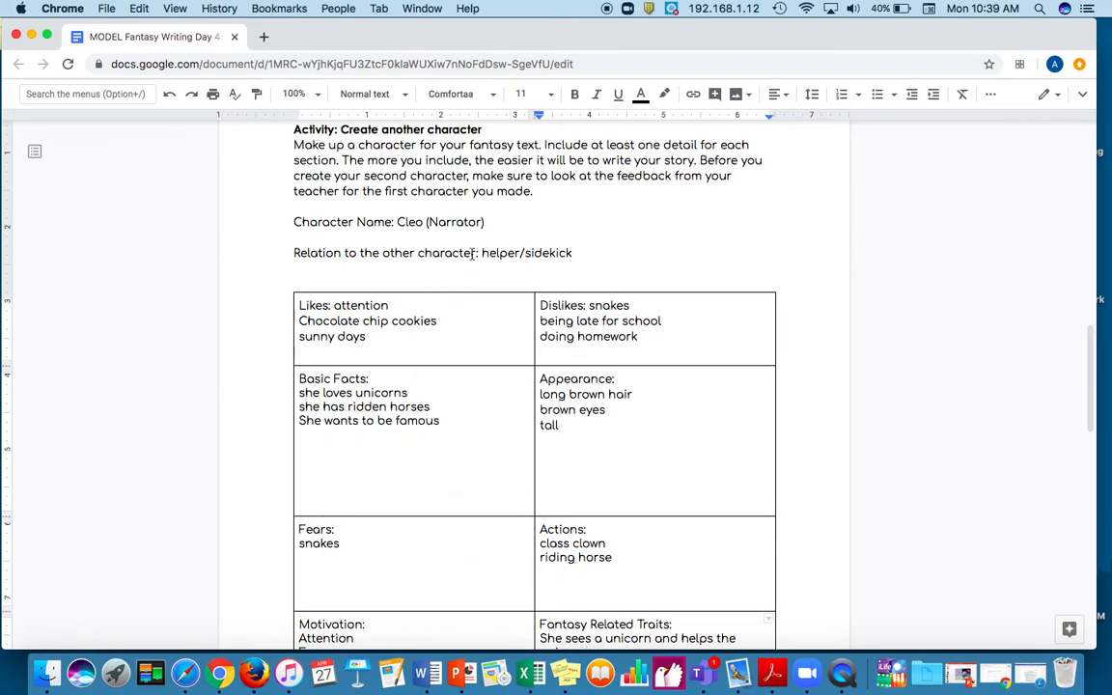
mouse_move(498, 293)
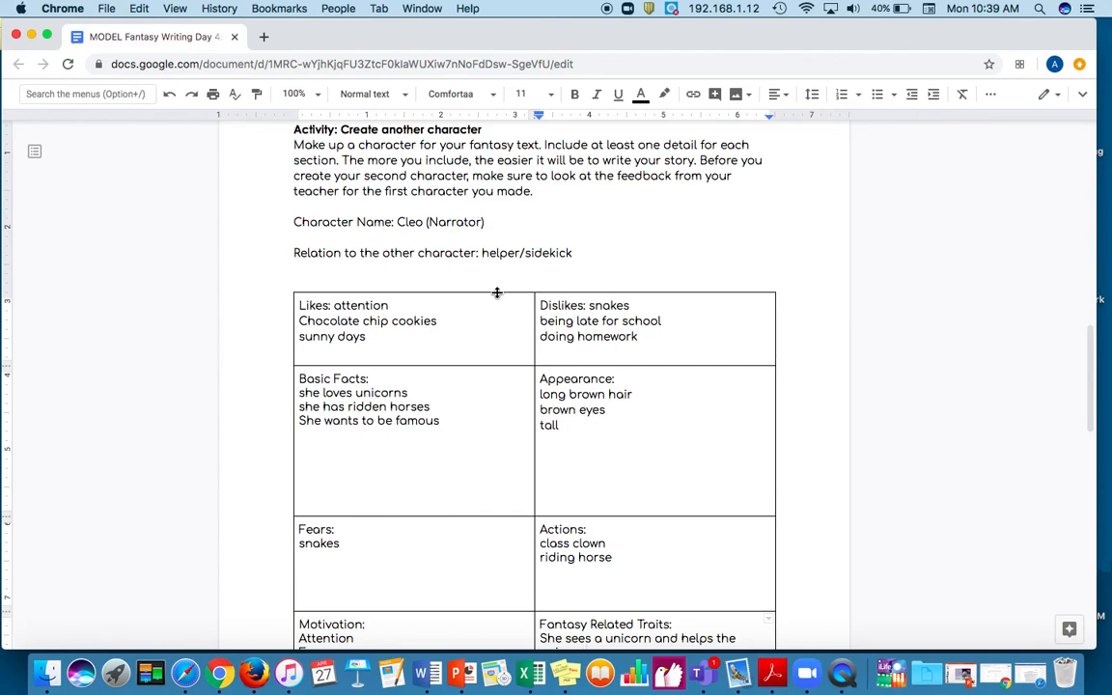
mouse_move(497, 363)
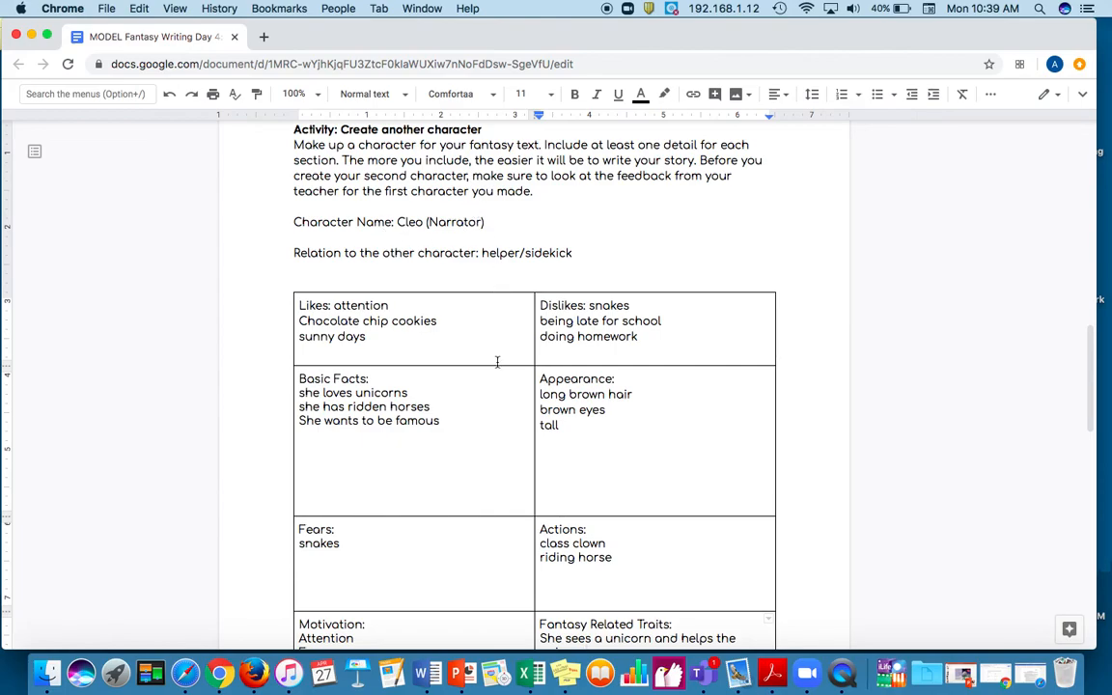
scroll("down", 3)
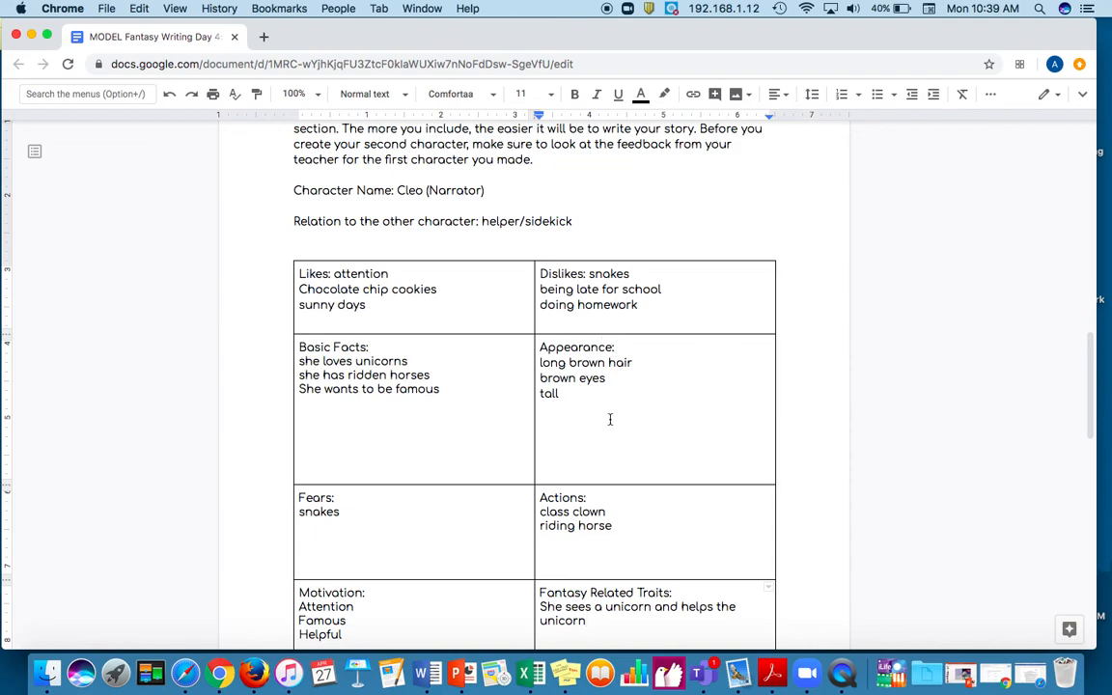